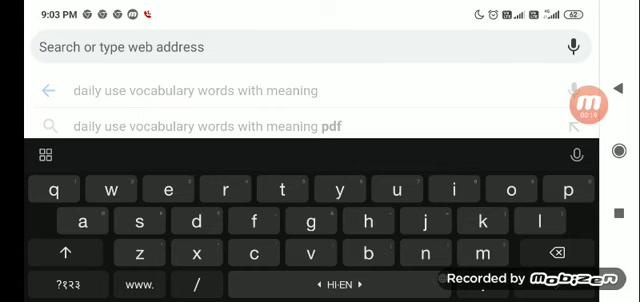
Step: Load the APDCL homepage by entering apdcl.org in the address bar
text(a)
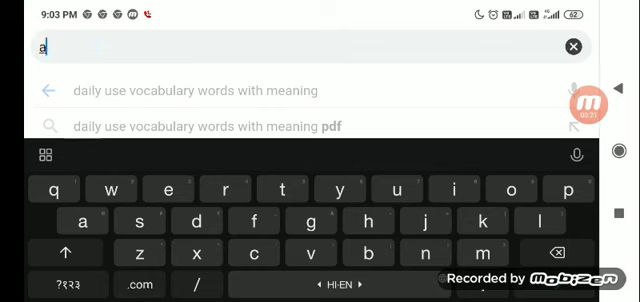
text(apdcl.org/irj/go/km/docs/internet/ASSAM/webpage/pages/Home.ht)
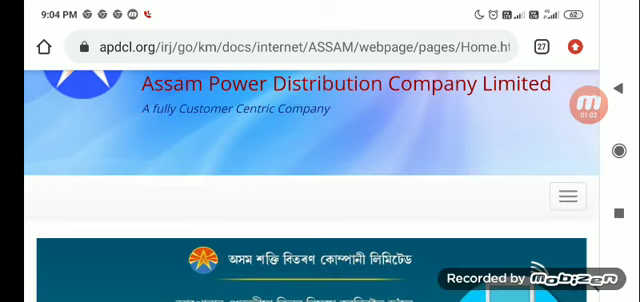
scroll(down, 3)
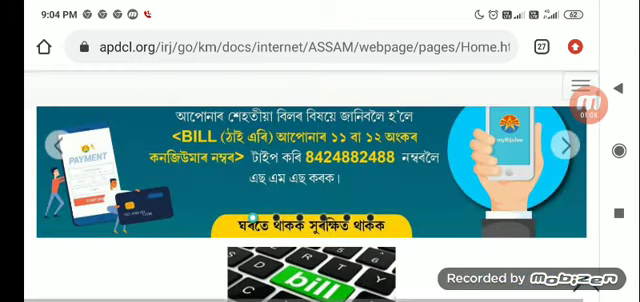
scroll(down, 3)
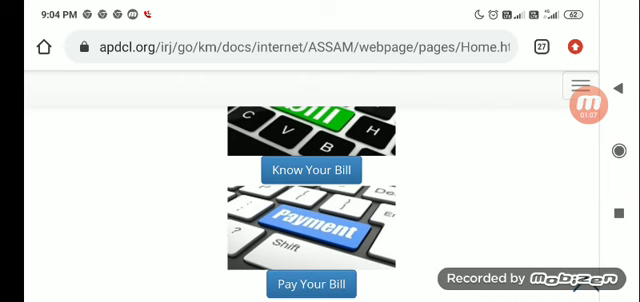
scroll(down, 3)
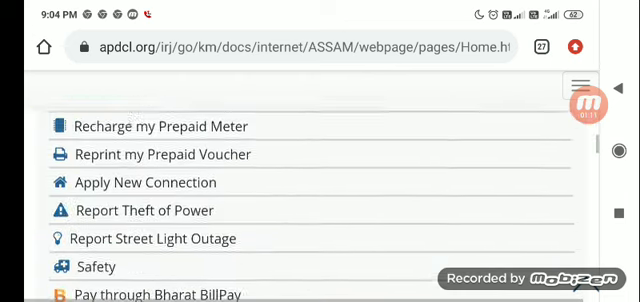
scroll(down, 3)
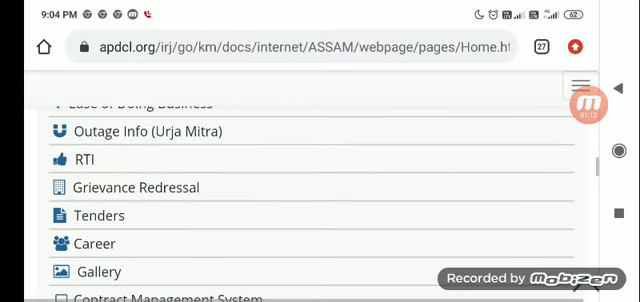
scroll(down, 3)
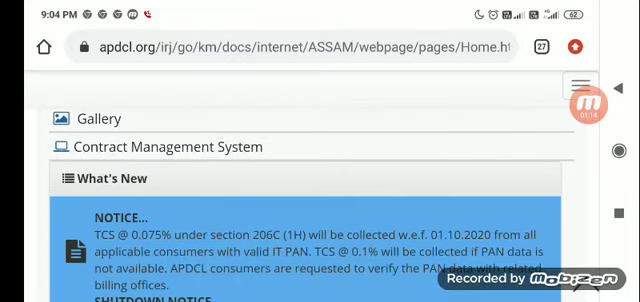
scroll(down, 3)
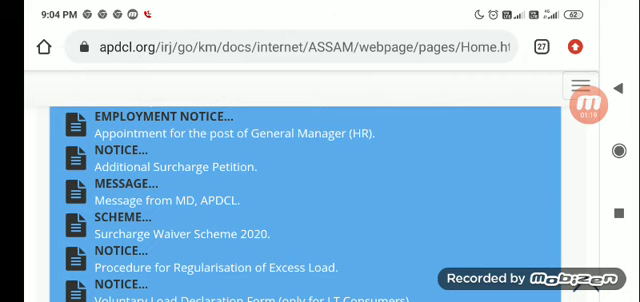
scroll(down, 3)
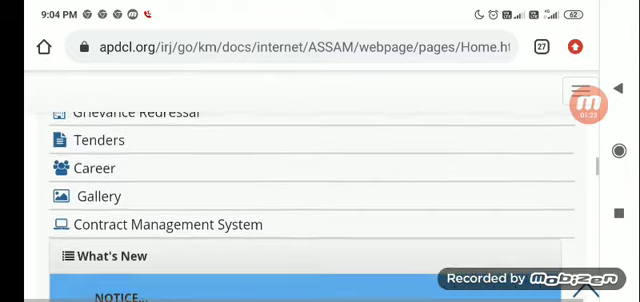
scroll(down, 3)
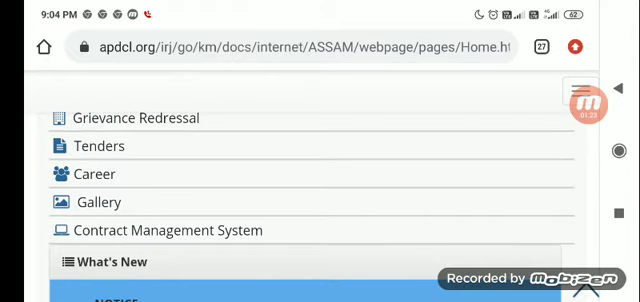
scroll(up, 3)
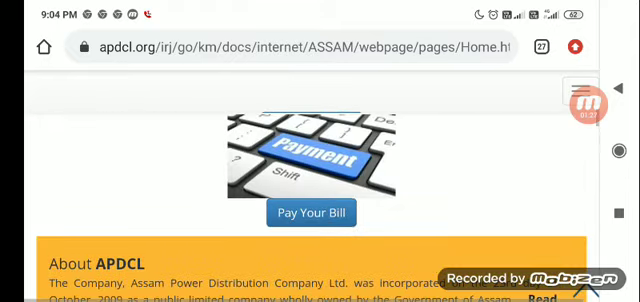
scroll(down, 3)
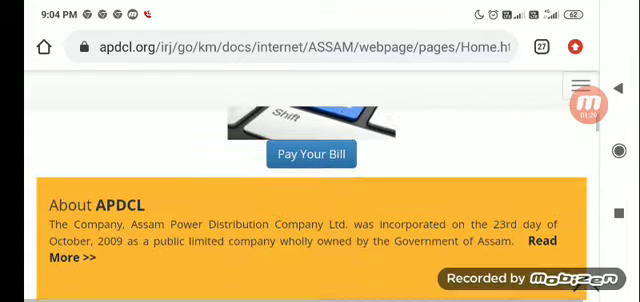
scroll(down, 3)
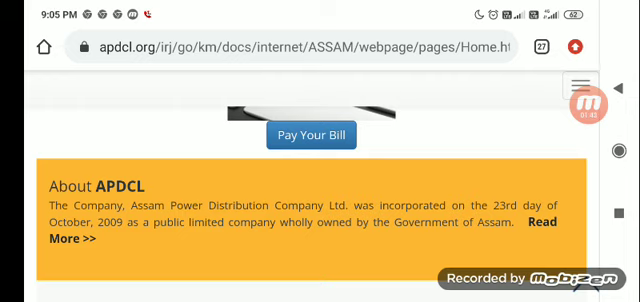
scroll(down, 3)
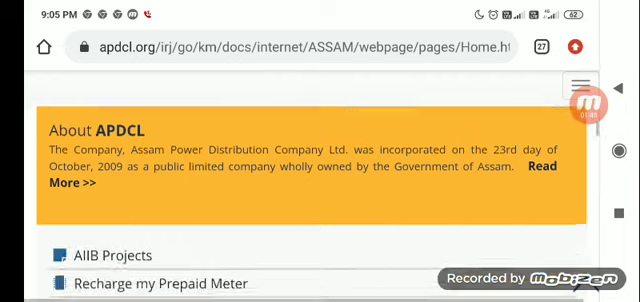
scroll(down, 3)
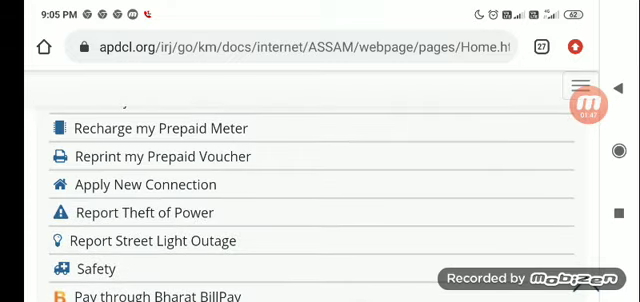
scroll(down, 3)
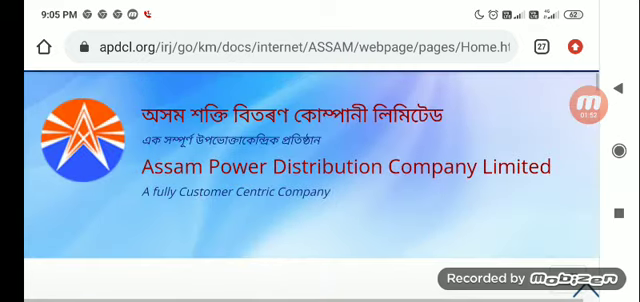
scroll(down, 3)
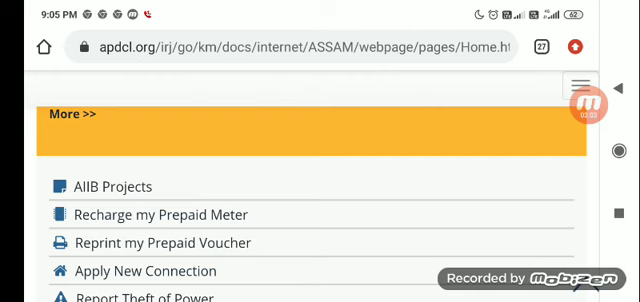
scroll(down, 3)
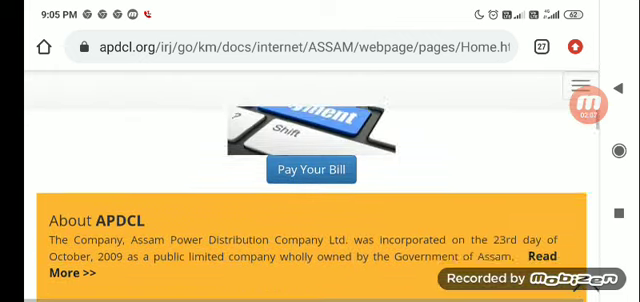
click(572, 84)
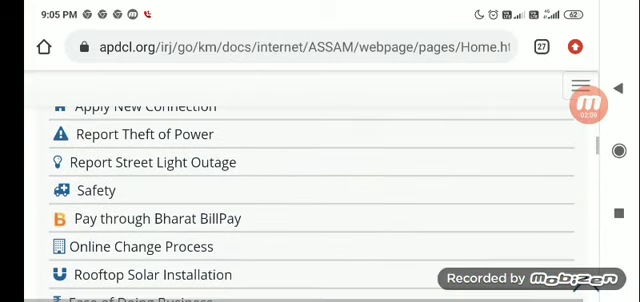
scroll(up, 3)
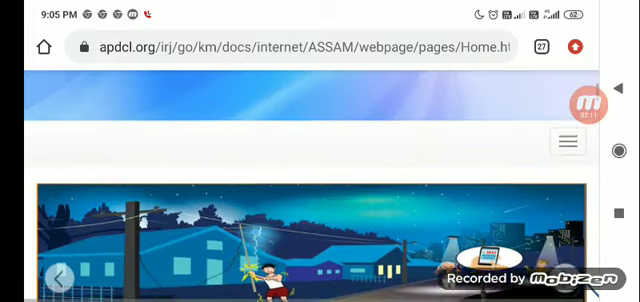
scroll(down, 3)
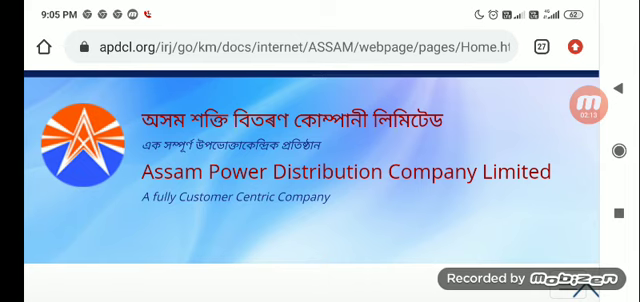
scroll(down, 3)
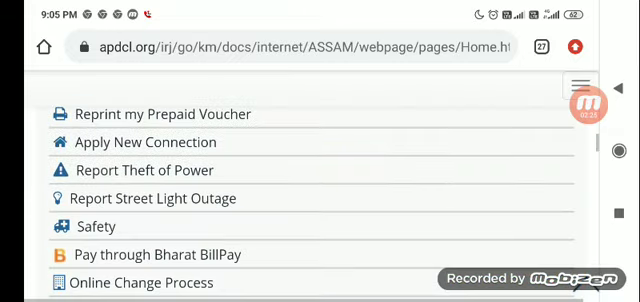
scroll(down, 3)
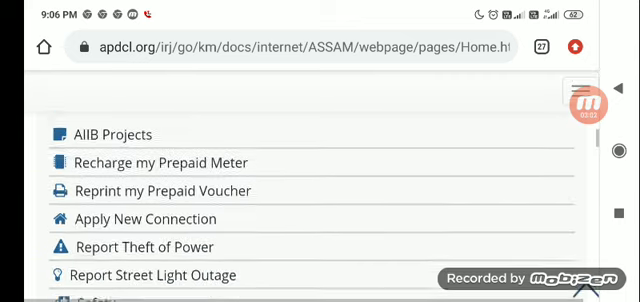
scroll(down, 3)
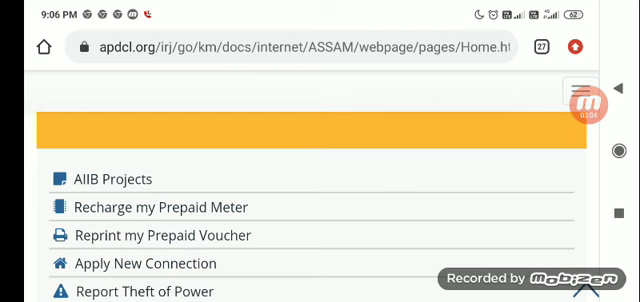
scroll(down, 3)
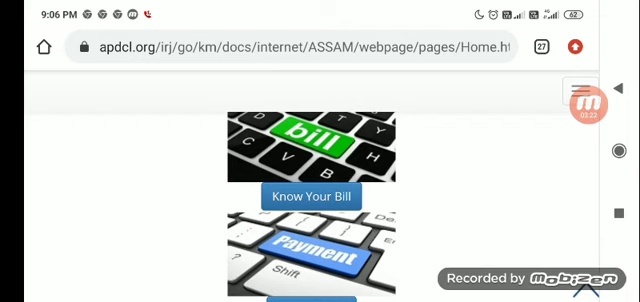
scroll(down, 3)
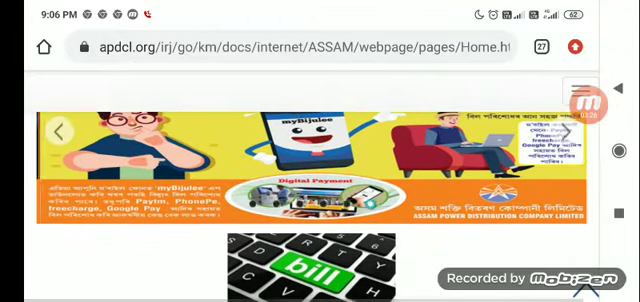
scroll(down, 3)
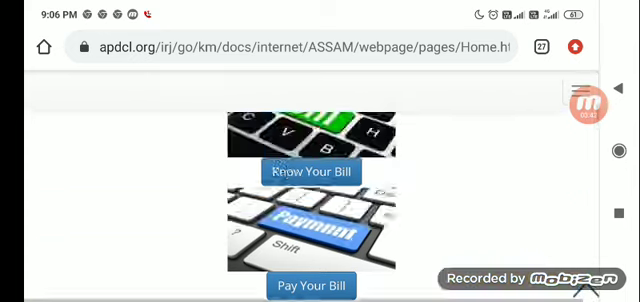
scroll(up, 3)
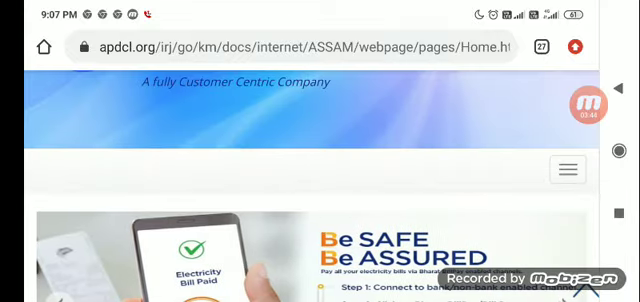